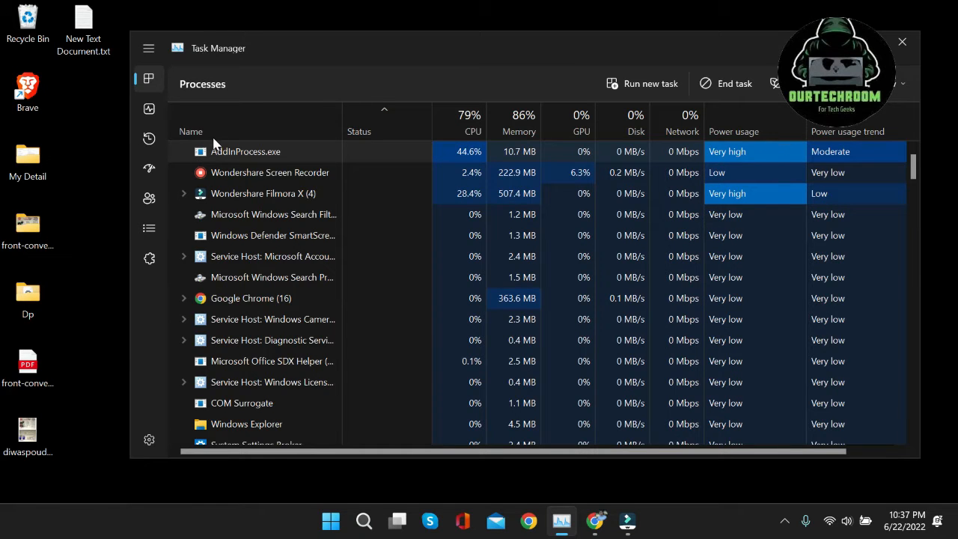
mouse_move(311, 162)
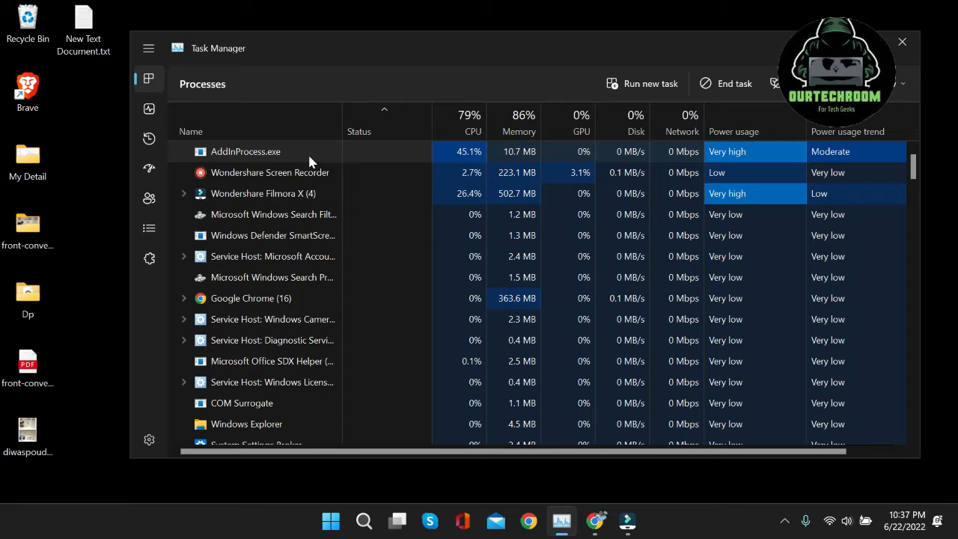
End the AddInProcess.exe task and, when it persists, open its file location
right_click(270, 172)
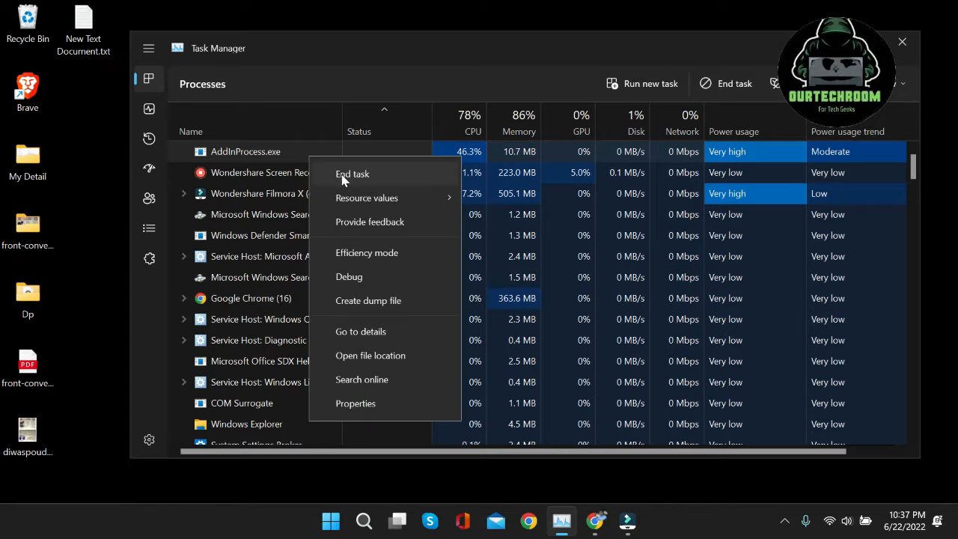
left_click(352, 173)
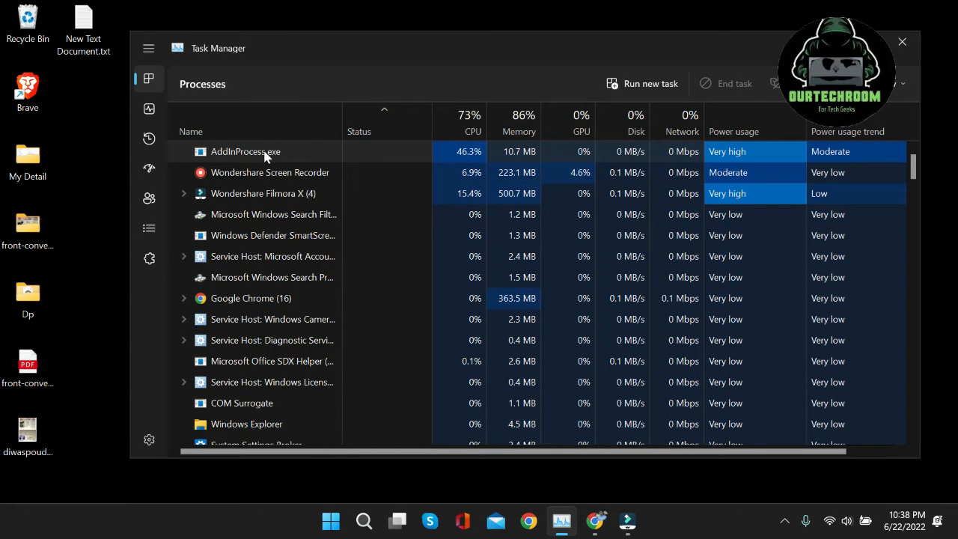
right_click(246, 151)
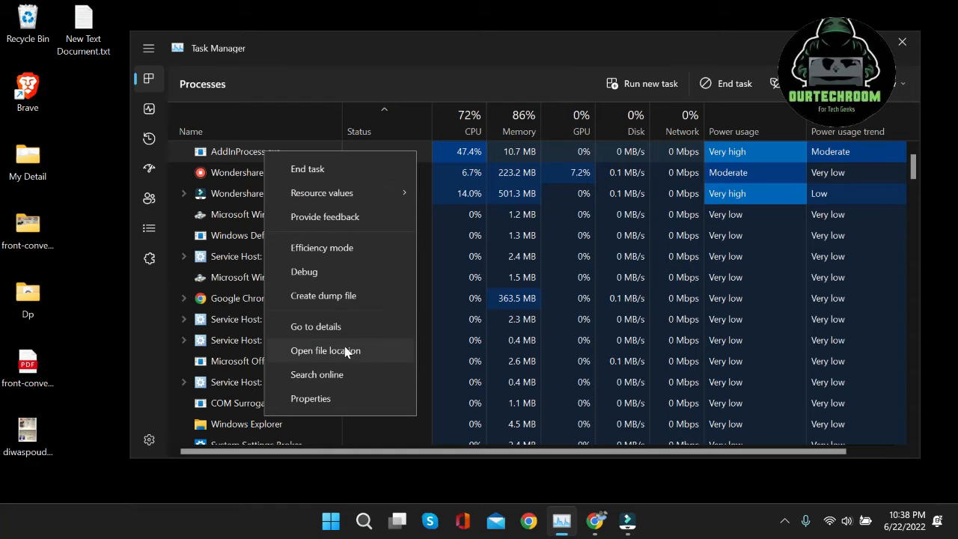
left_click(326, 350)
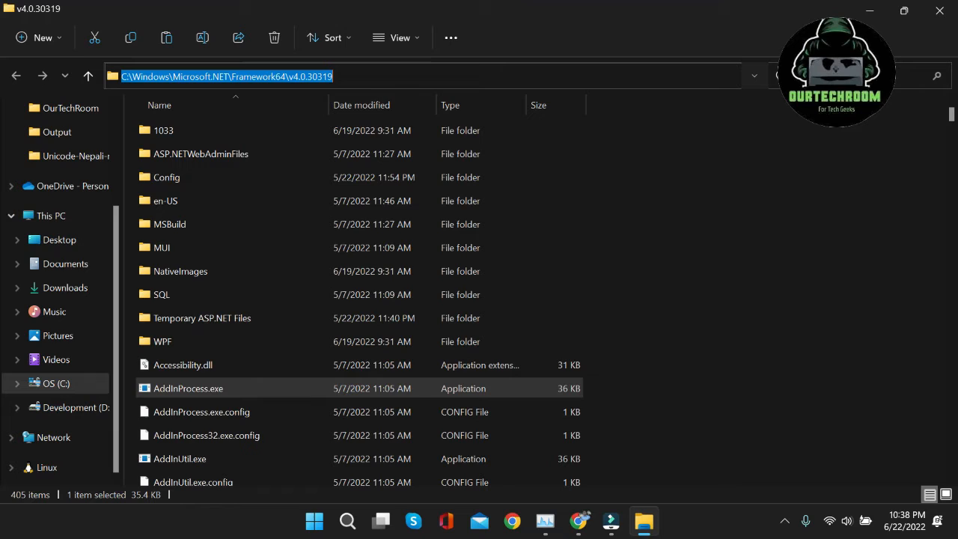
double_click(149, 77)
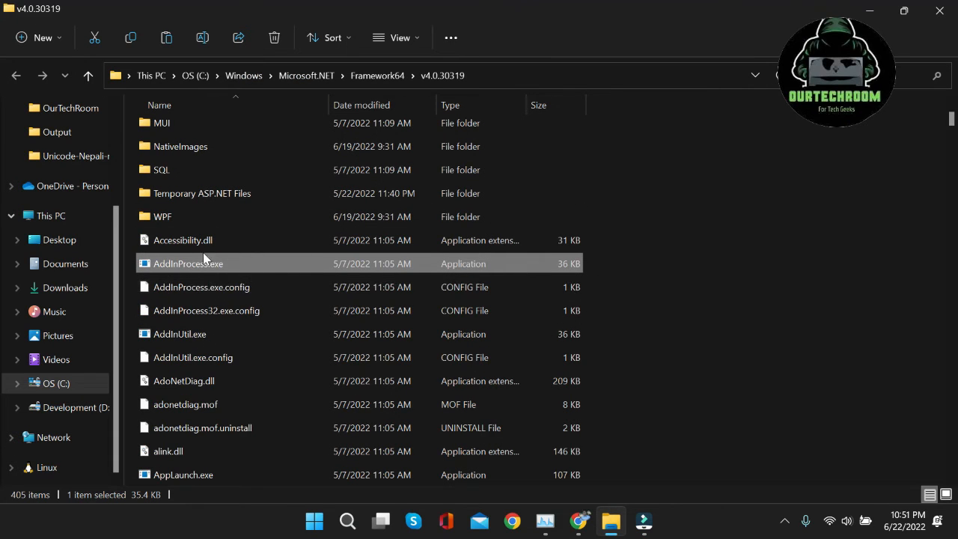
mouse_move(251, 270)
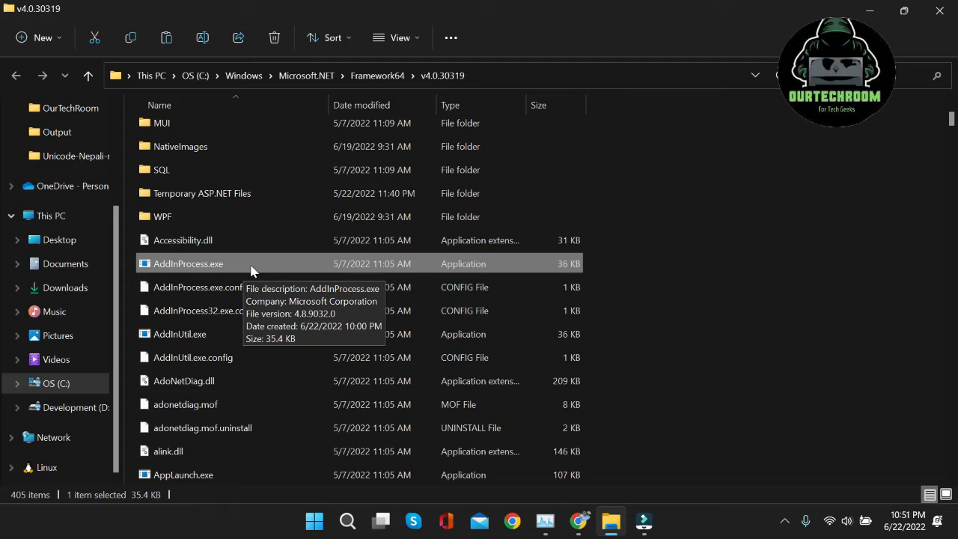
right_click(188, 264)
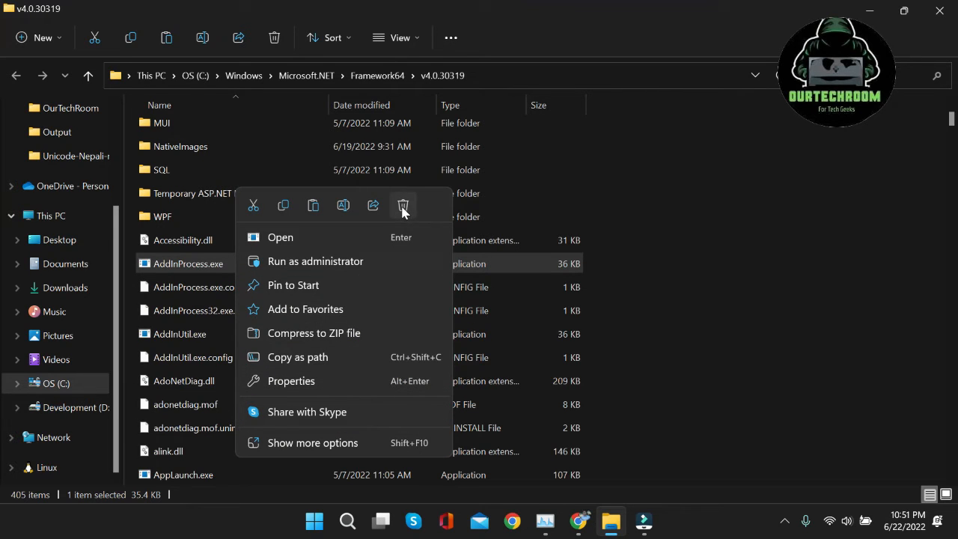
left_click(402, 206)
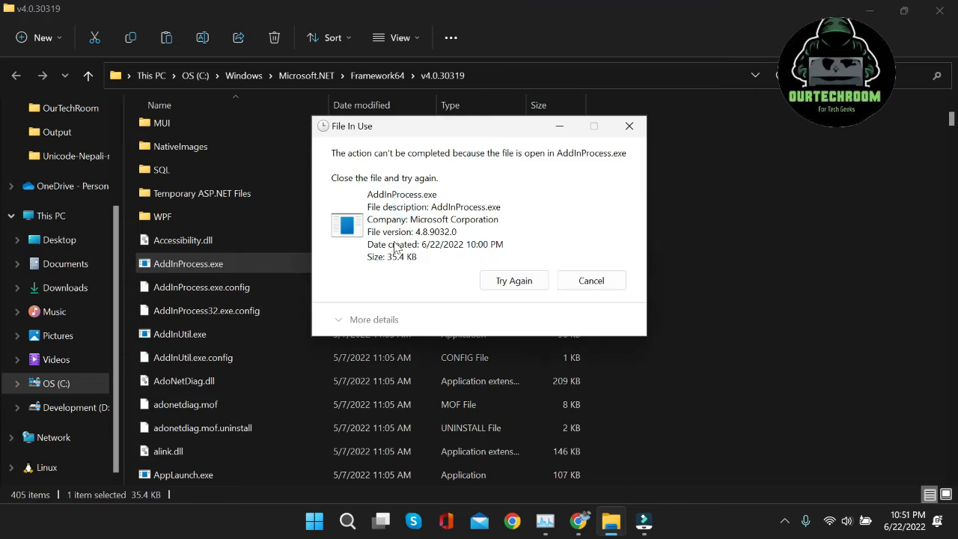
mouse_move(487, 160)
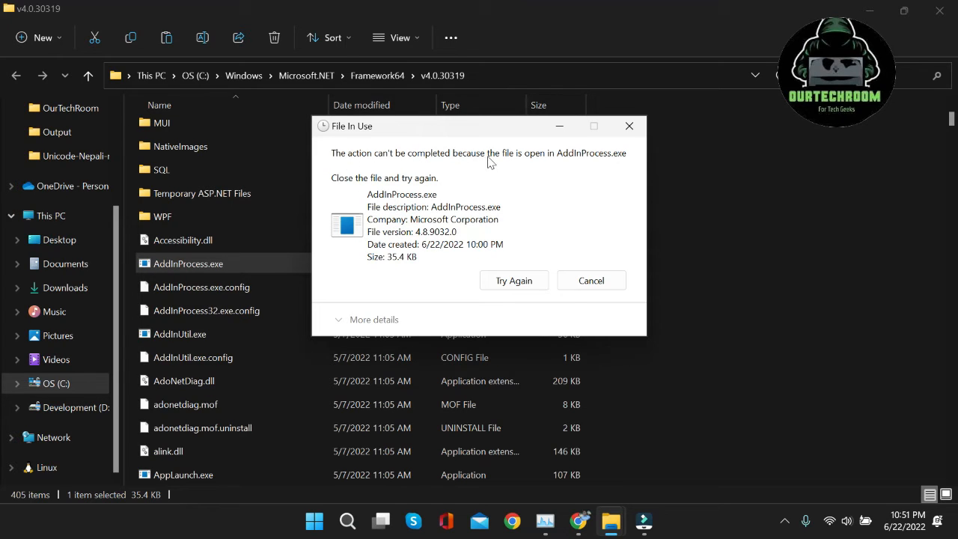
mouse_move(625, 161)
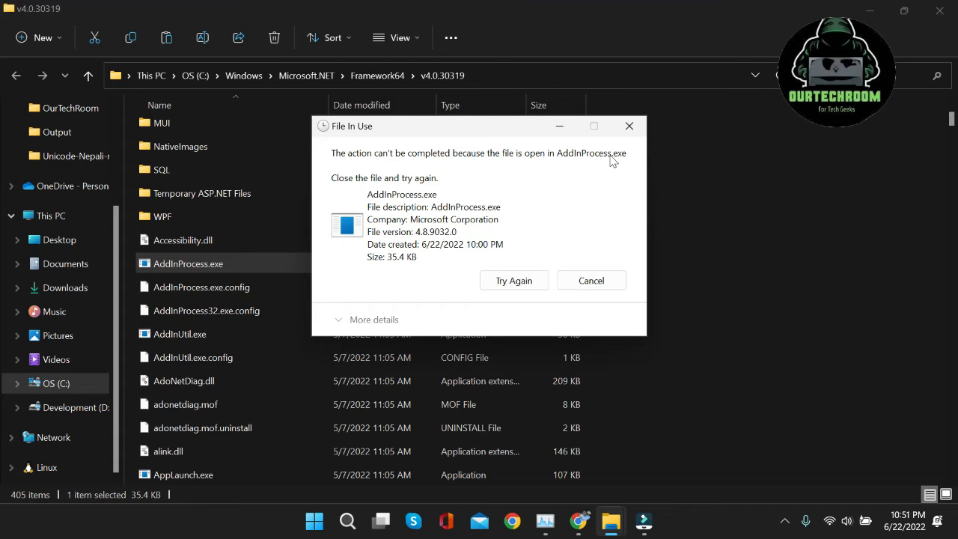
mouse_move(591, 280)
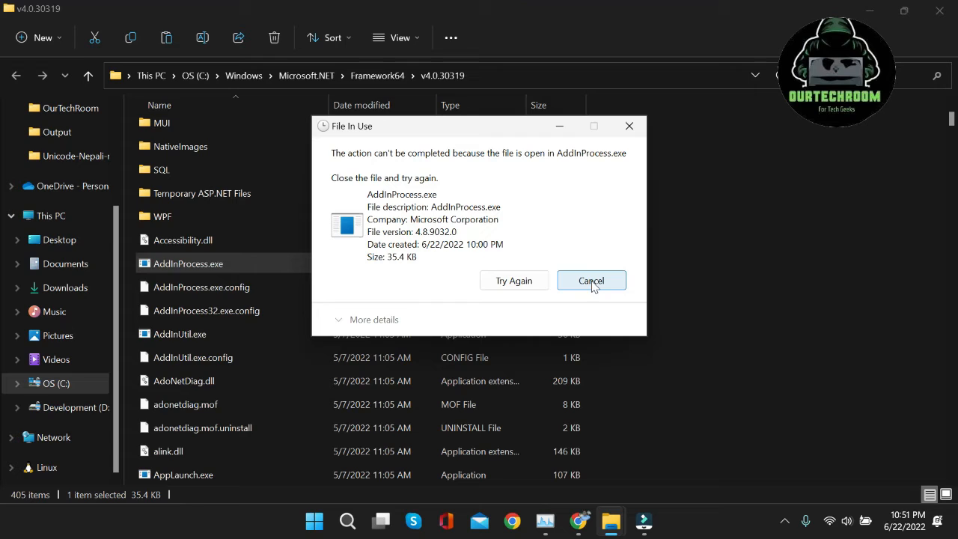
left_click(590, 280)
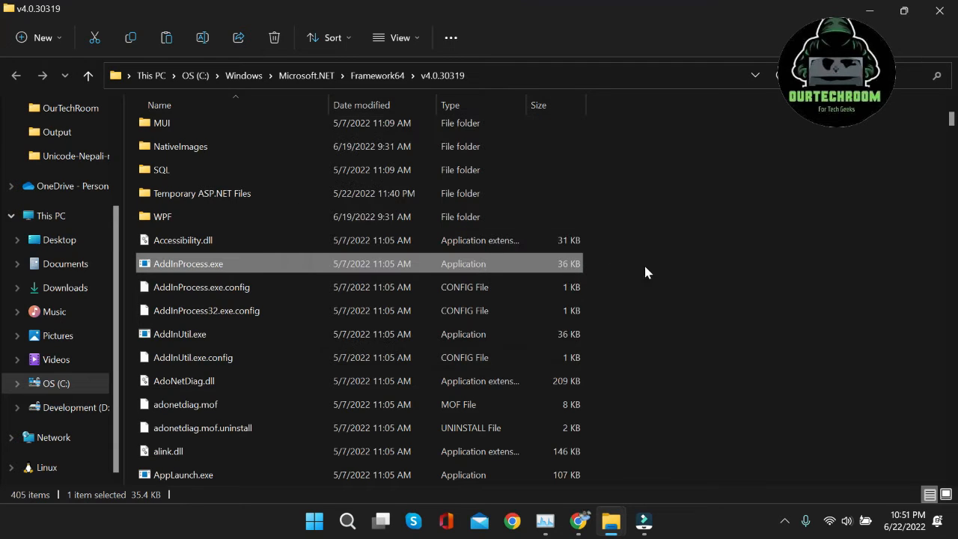
mouse_move(677, 294)
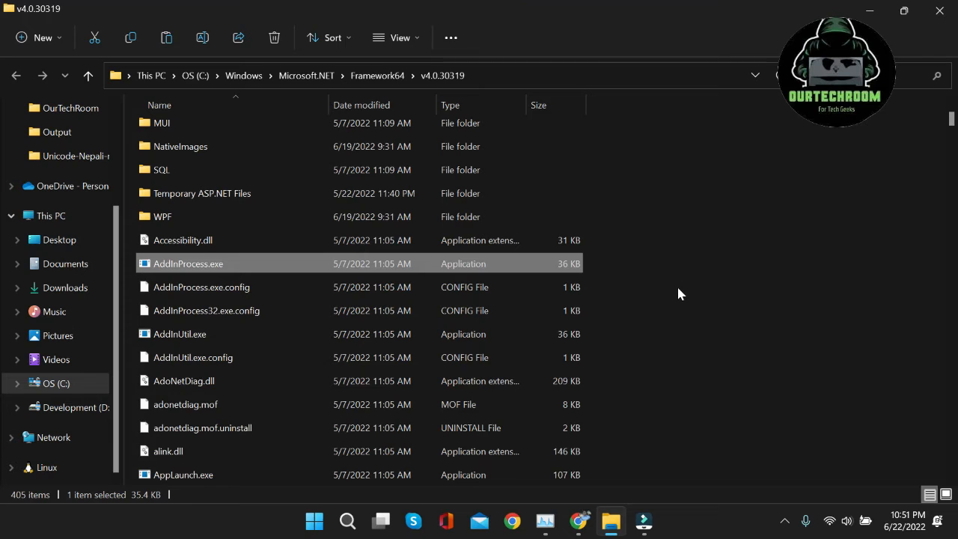
mouse_move(682, 281)
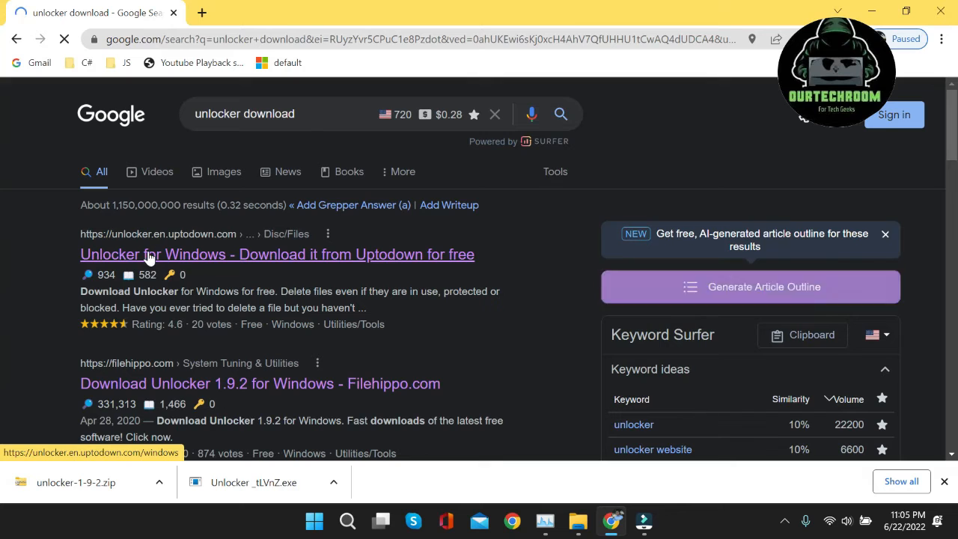
Open Uptodown's Unlocker latest-version page and download unlocker-1-9-2.zip
left_click(277, 253)
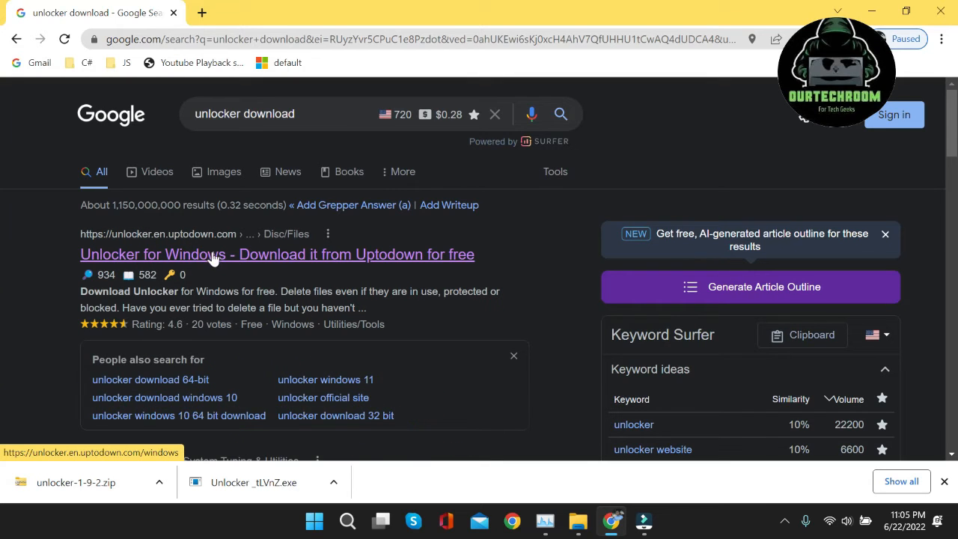
mouse_move(283, 260)
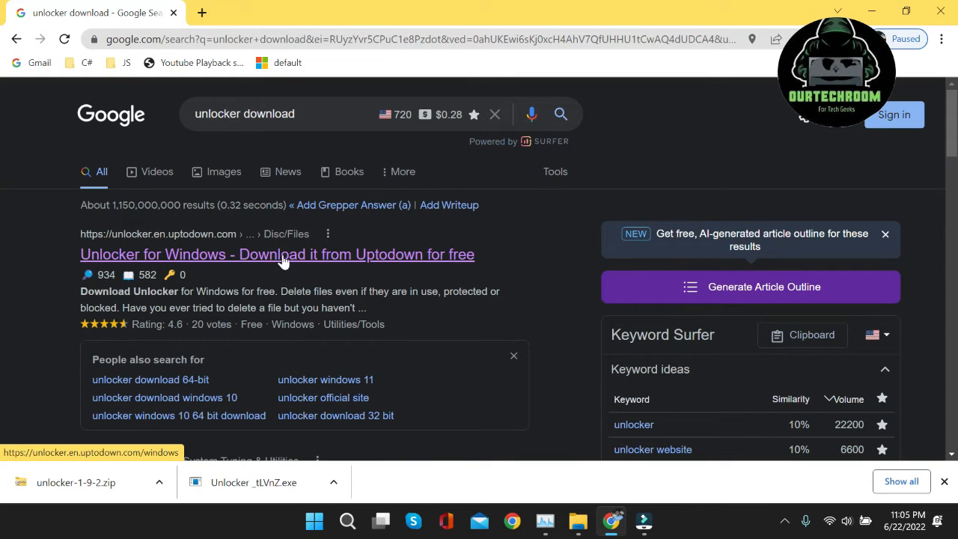
left_click(277, 254)
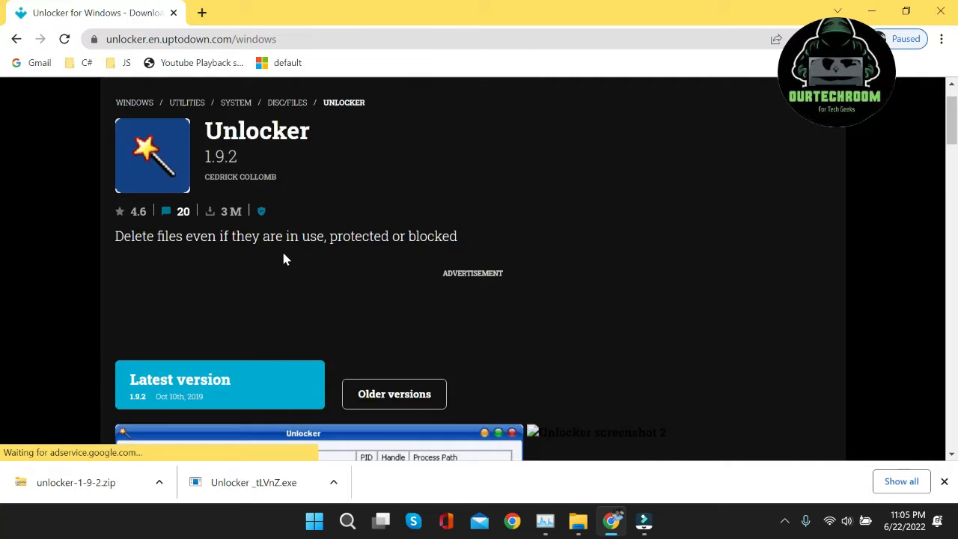
scroll("down", 3)
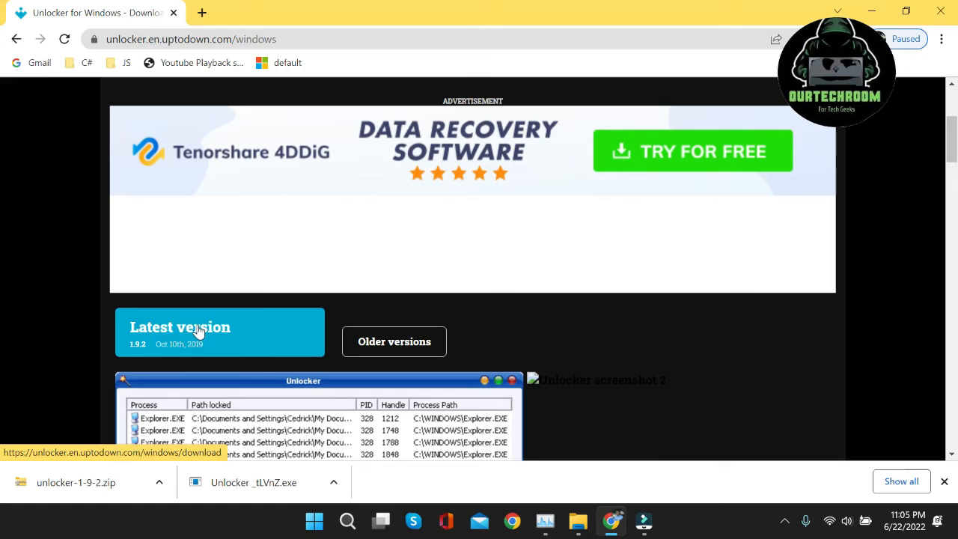
scroll("down", 3)
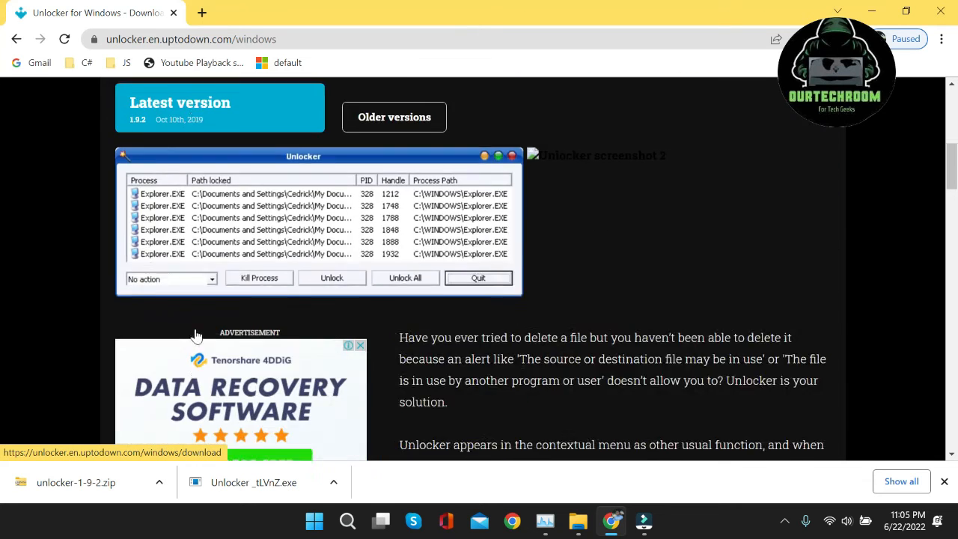
scroll("down", 3)
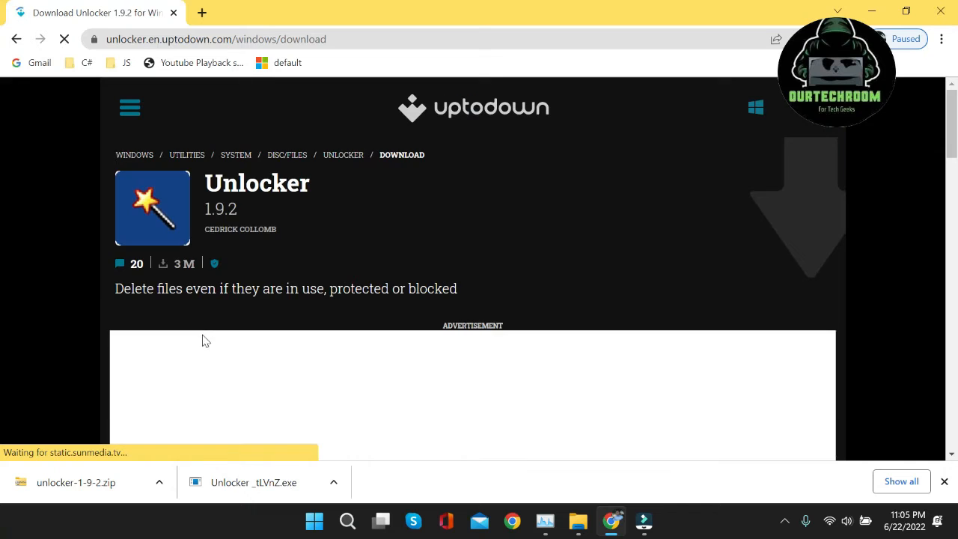
scroll("down", 3)
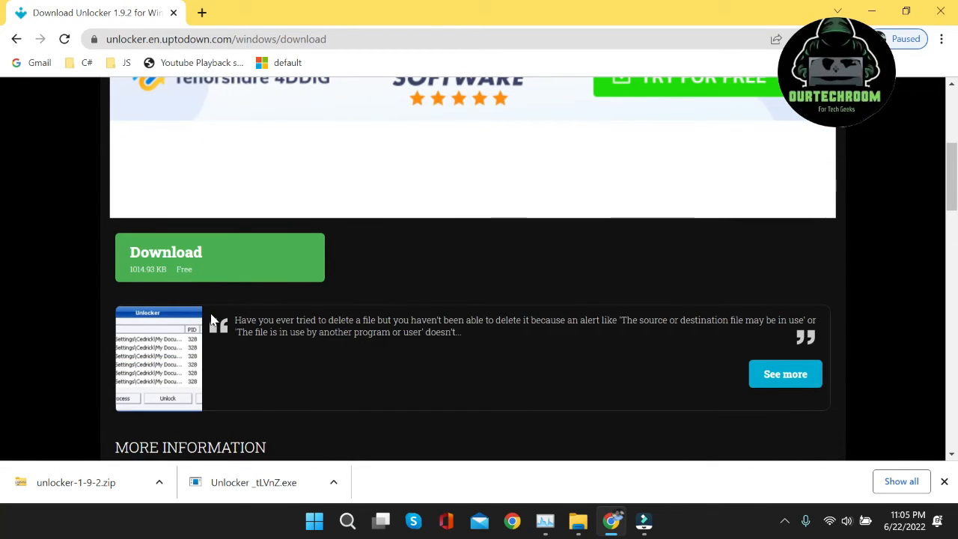
left_click(183, 259)
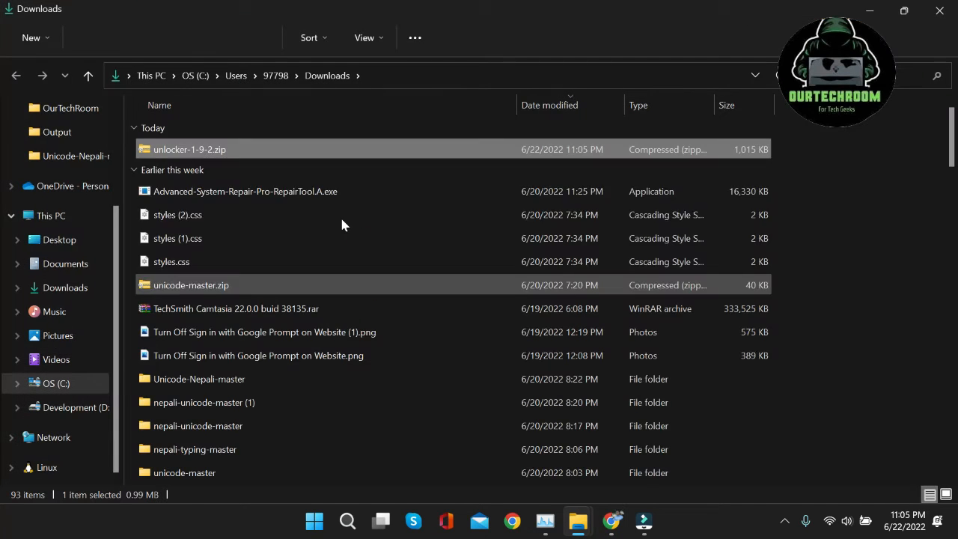
Extract unlocker-1-9-2.zip into the unlocker-1-9-2 folder
right_click(189, 149)
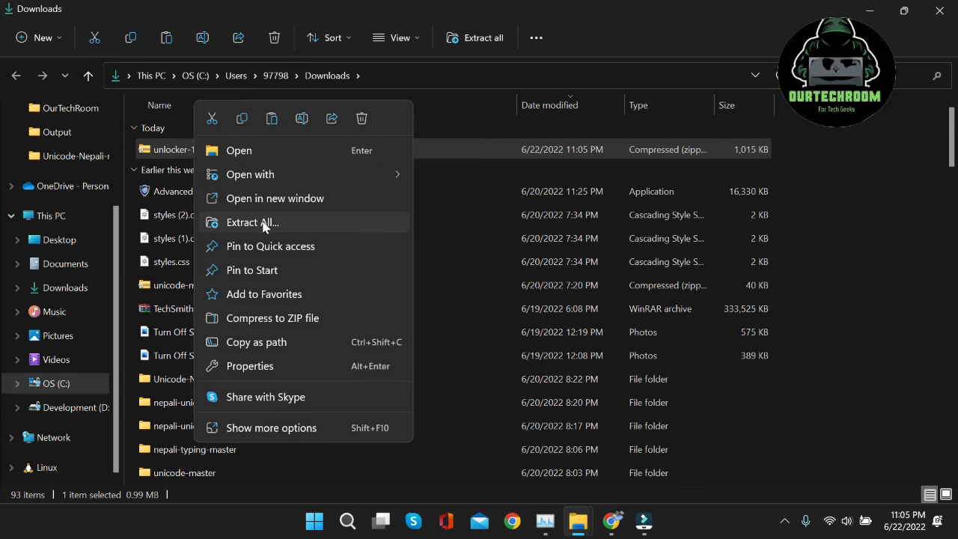
left_click(251, 222)
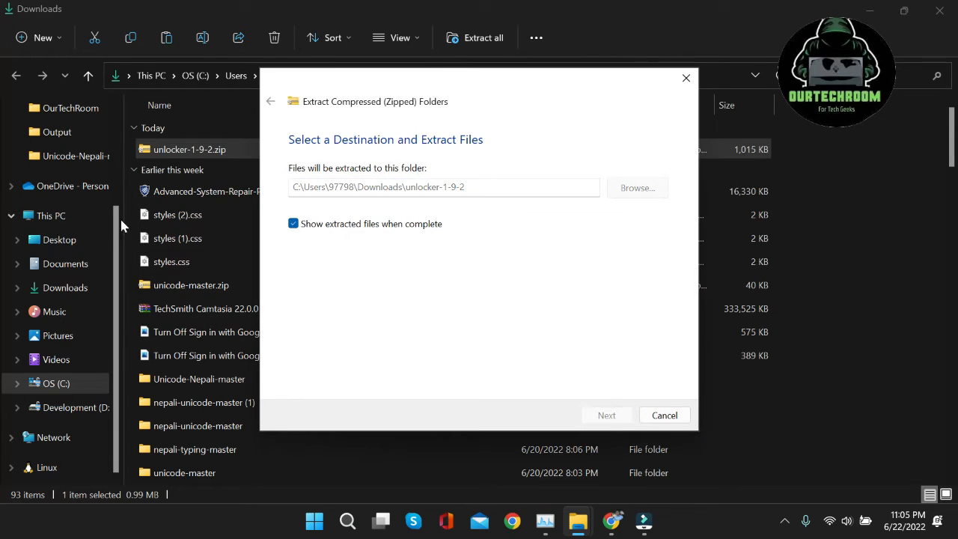
left_click(606, 415)
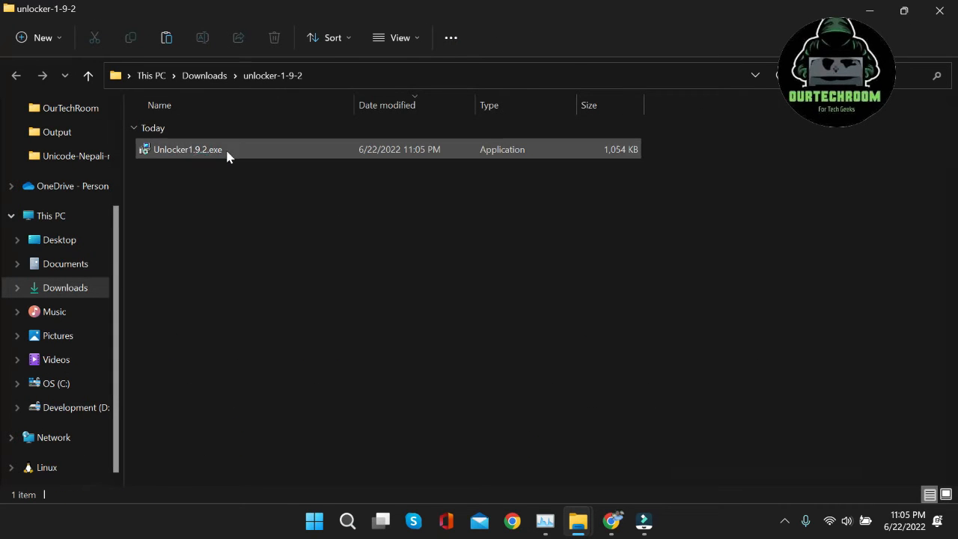
Install Unlocker 1.9.2 in English with the default location and both components
double_click(187, 149)
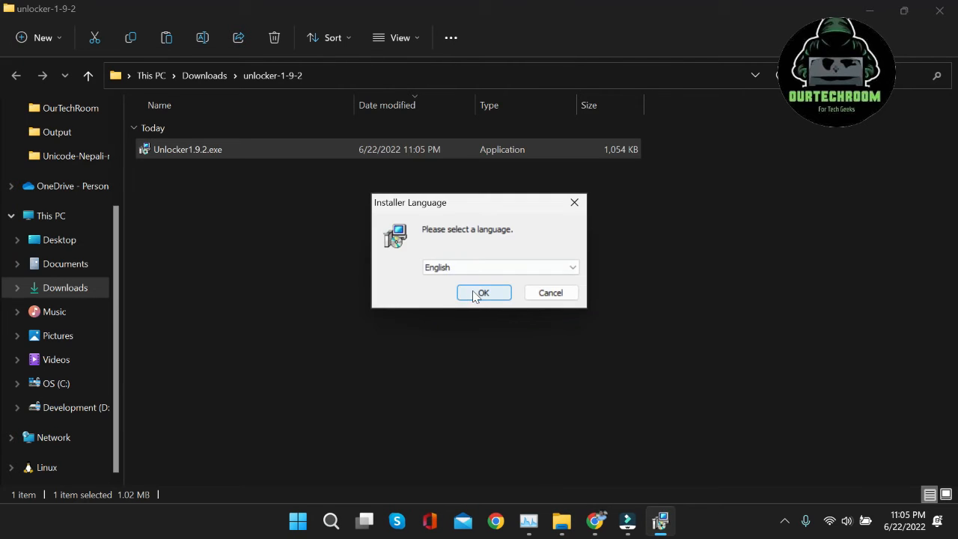
left_click(483, 292)
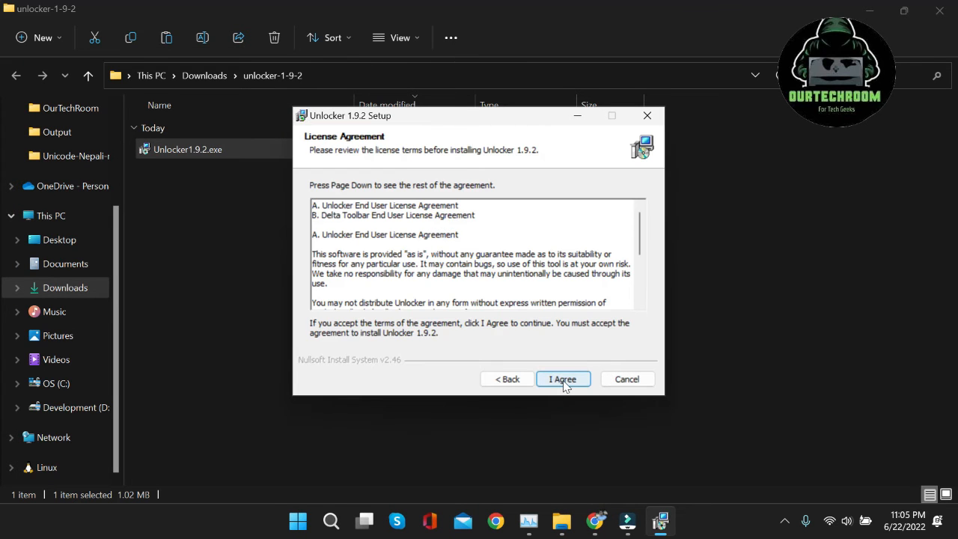
left_click(562, 379)
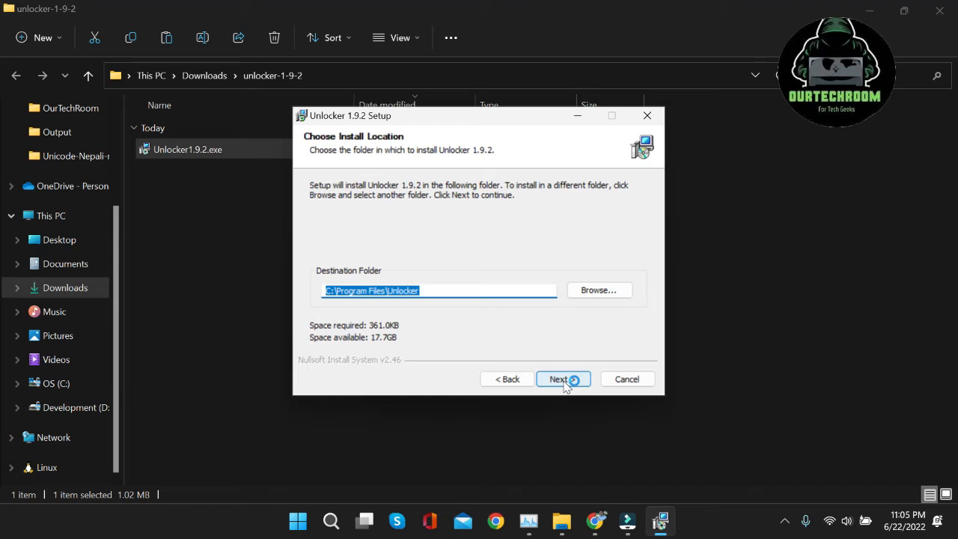
left_click(558, 379)
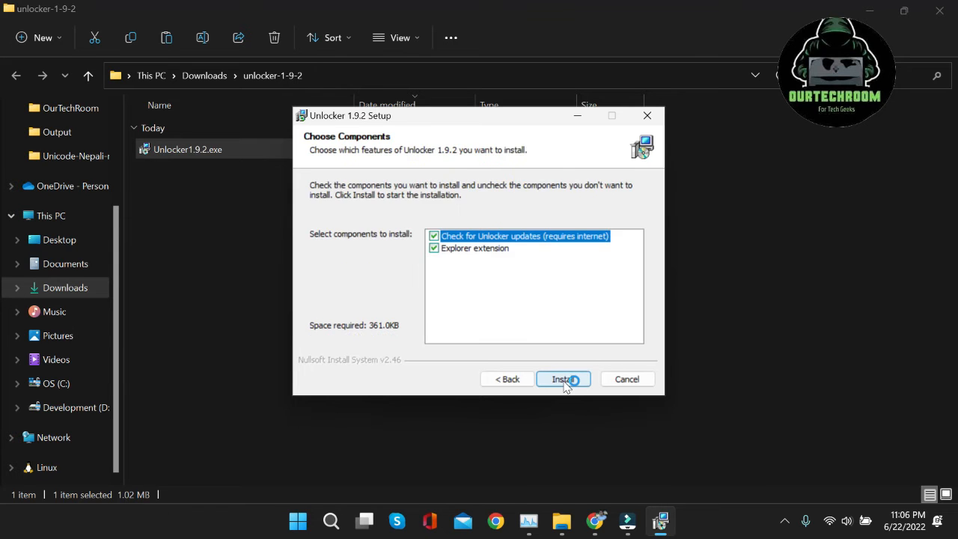
left_click(562, 379)
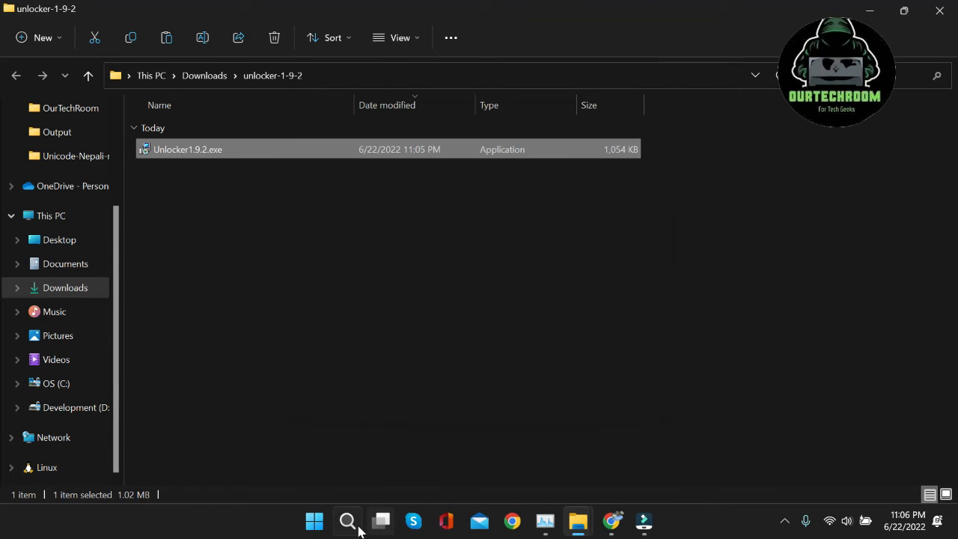
left_click(347, 521)
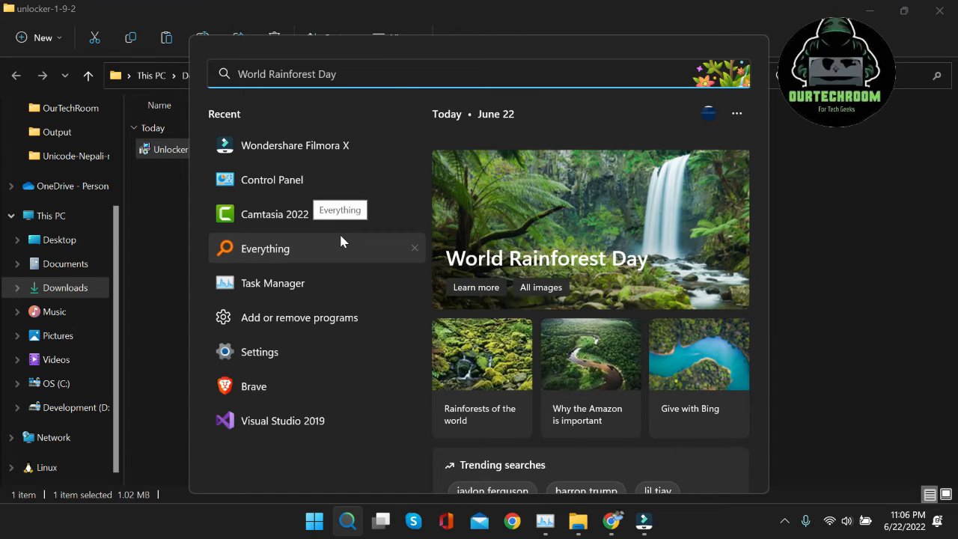
Launch Unlocker from search and bring up AddInProcess.exe's actions in Task Manager
type("unlocker")
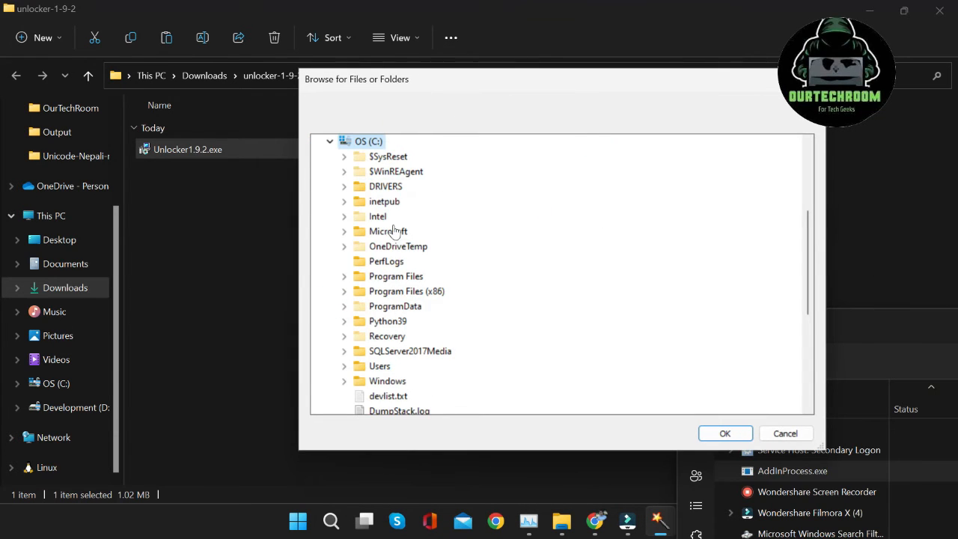
mouse_move(740, 314)
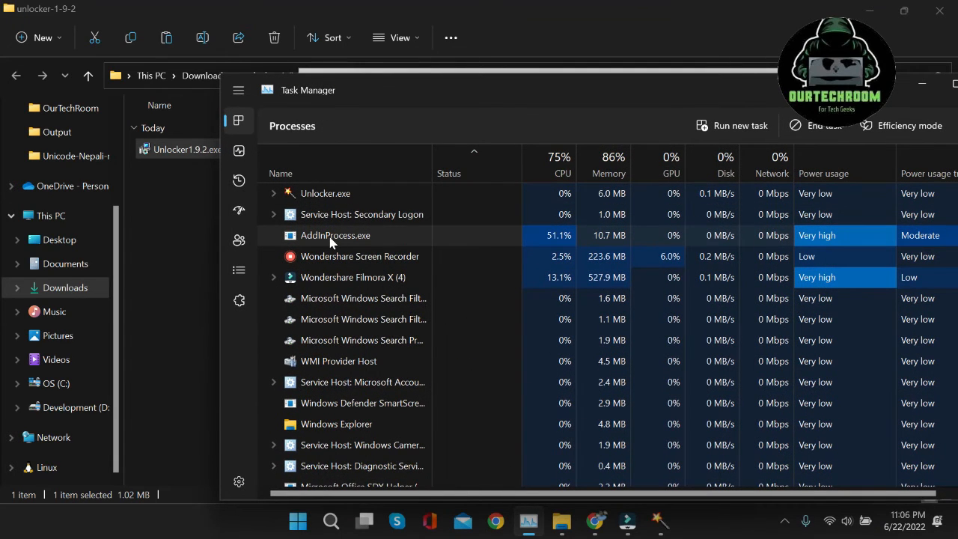
right_click(335, 235)
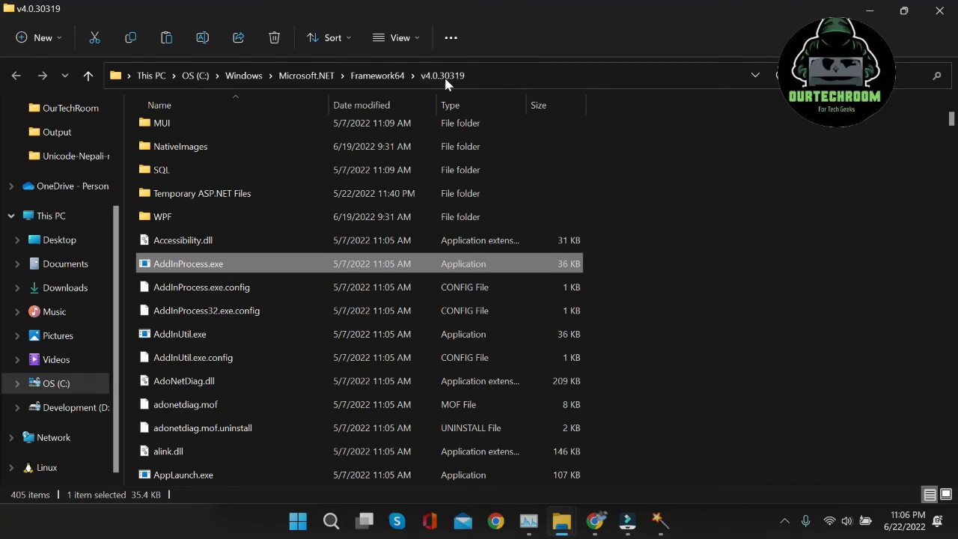
mouse_move(164, 268)
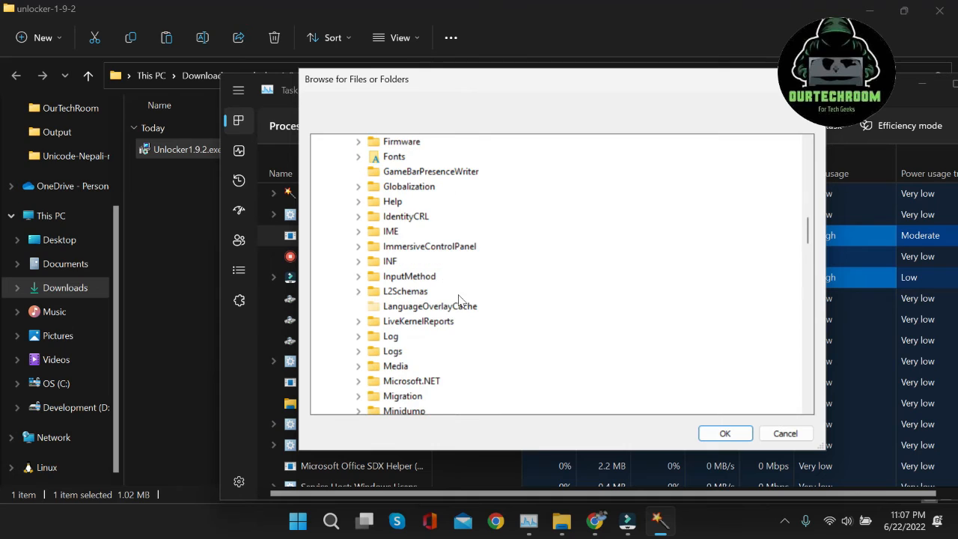
Select AddInProcess.exe in Framework64's v4.0.30319 folder as the file to unlock
left_click(359, 292)
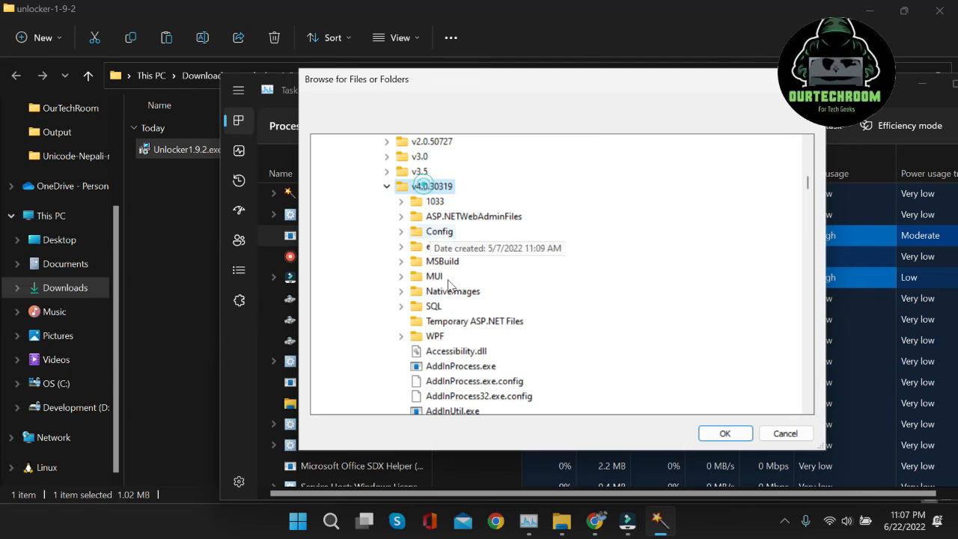
left_click(461, 366)
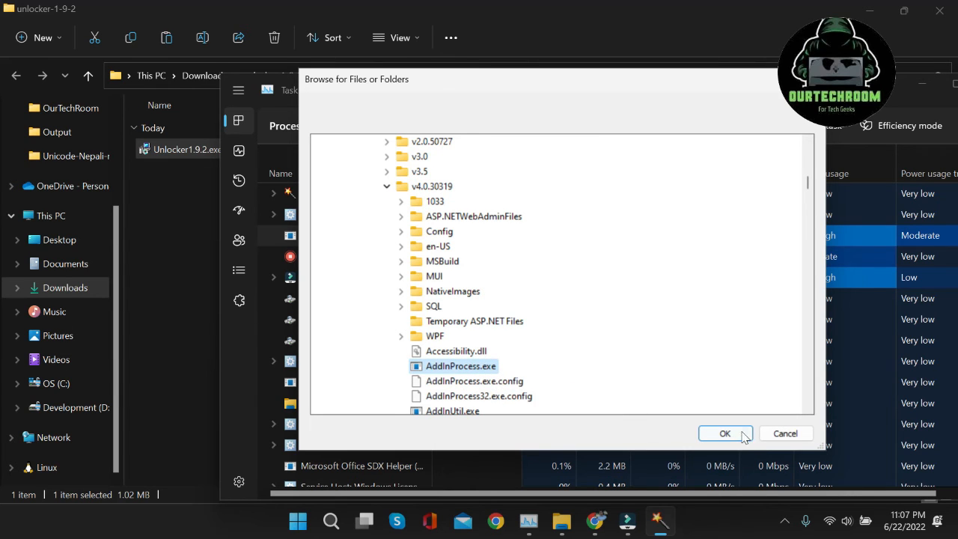
left_click(725, 433)
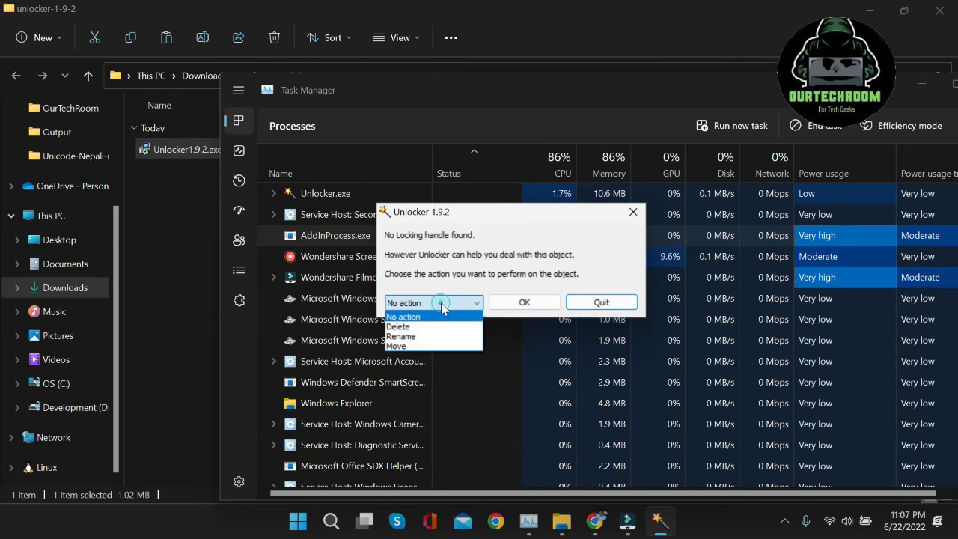
Apply Delete to AddInProcess.exe and accept deletion at next reboot
left_click(398, 327)
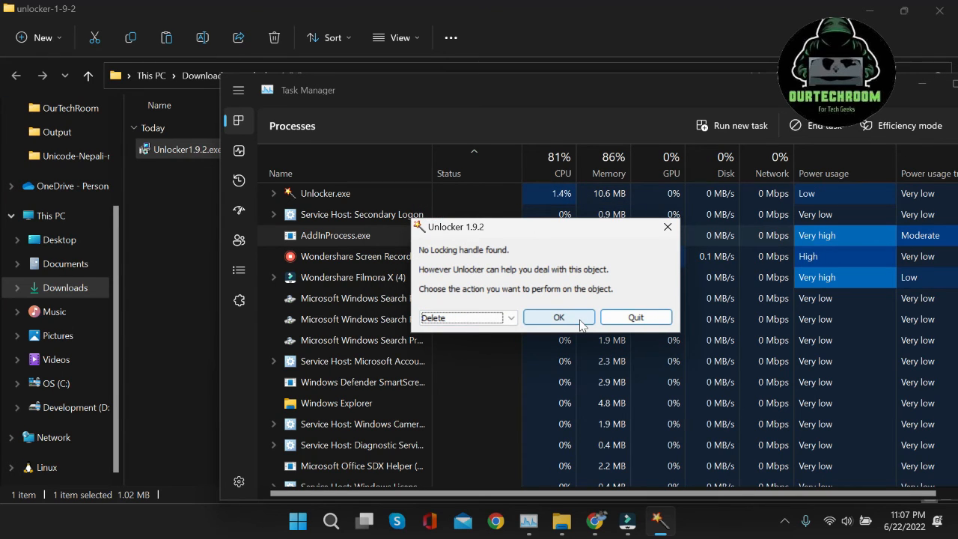
left_click(558, 317)
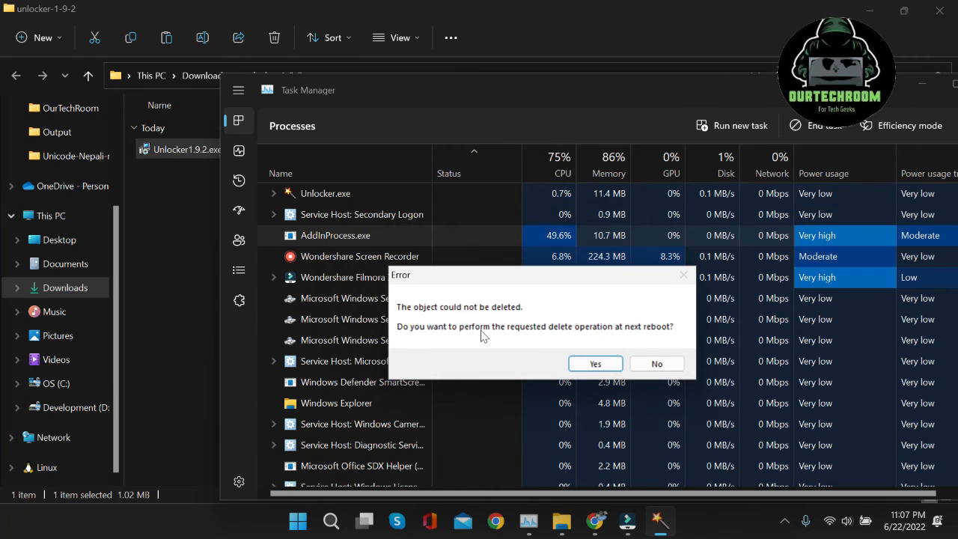
mouse_move(507, 320)
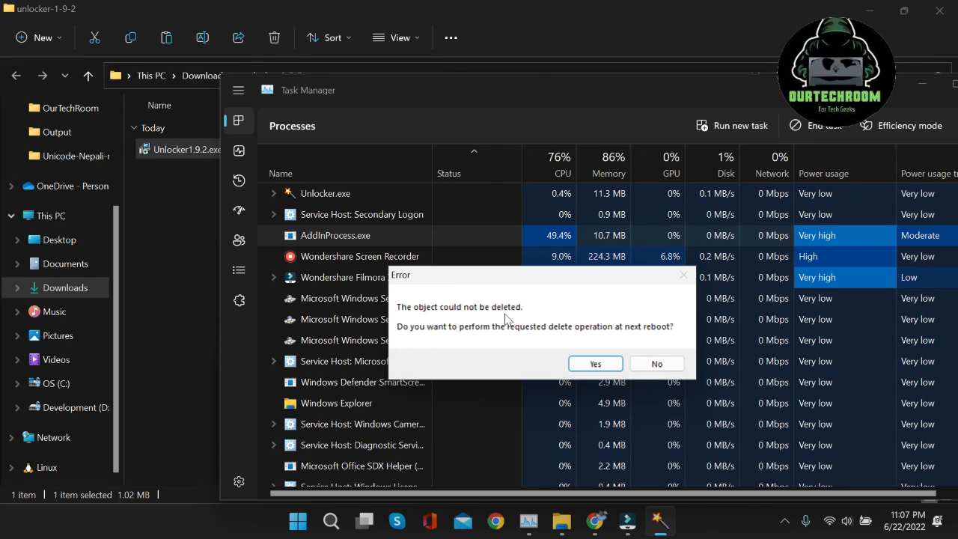
mouse_move(516, 342)
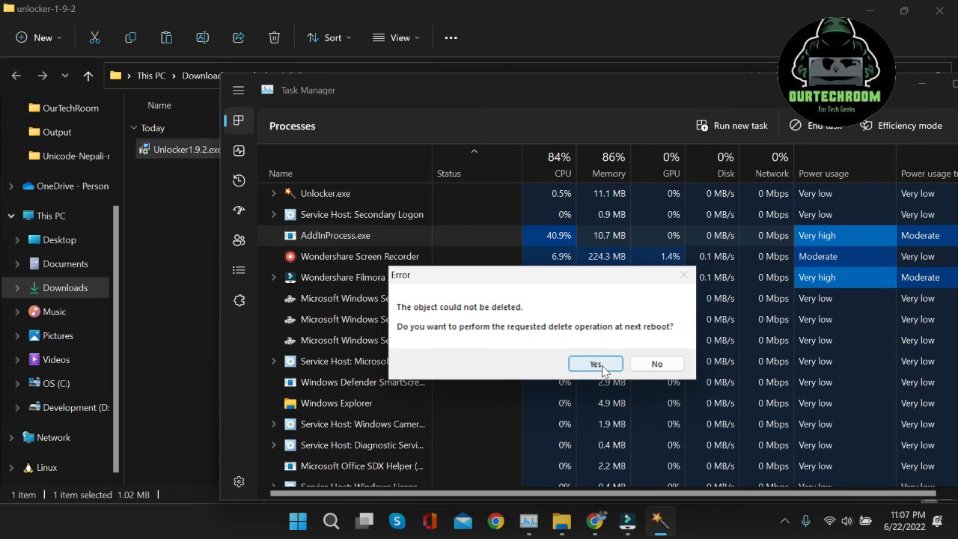
left_click(595, 363)
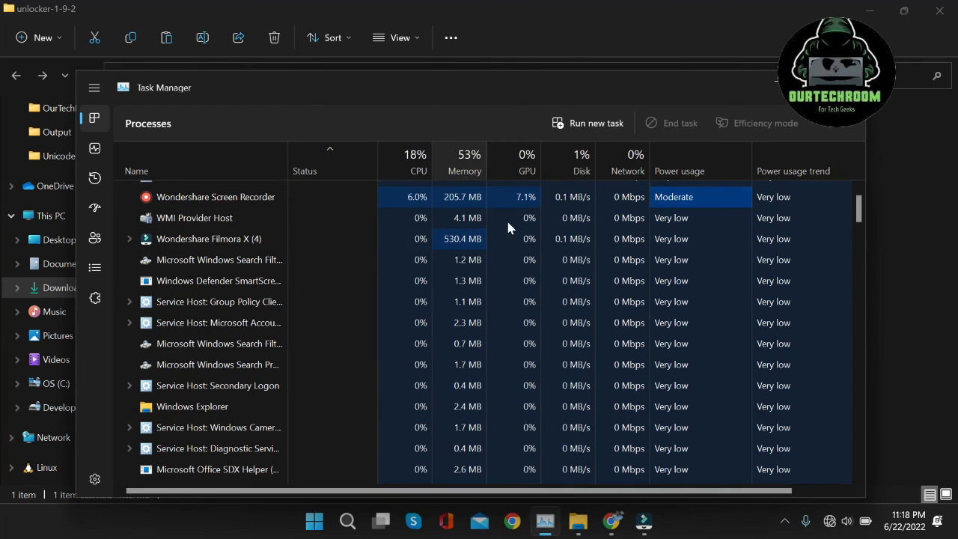